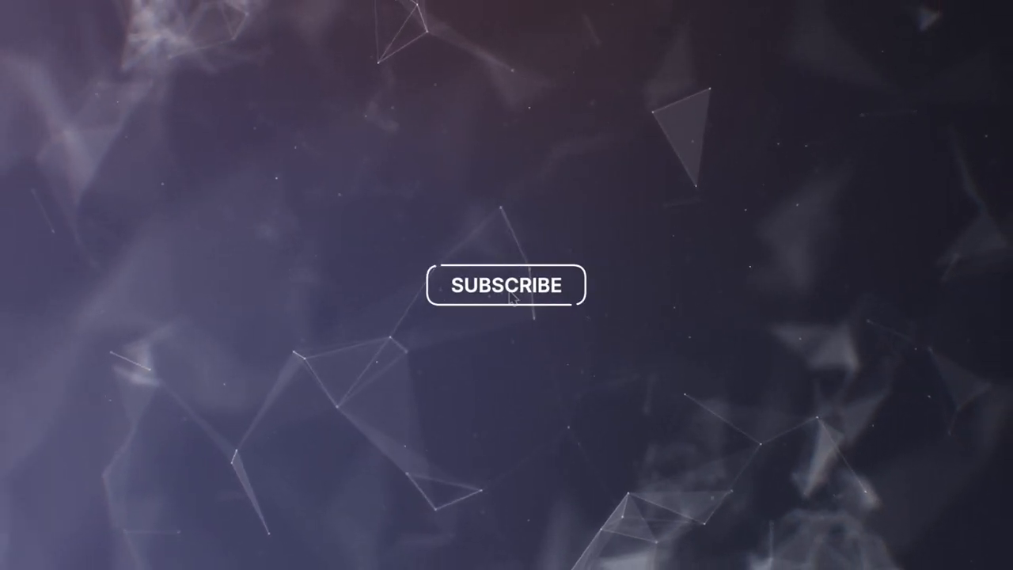
left_click(507, 285)
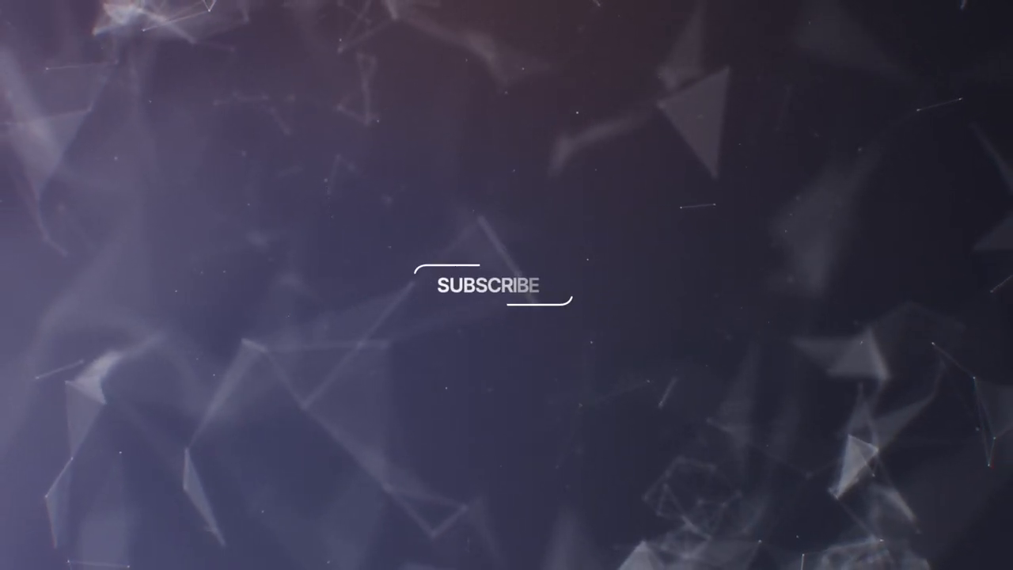
left_click(506, 285)
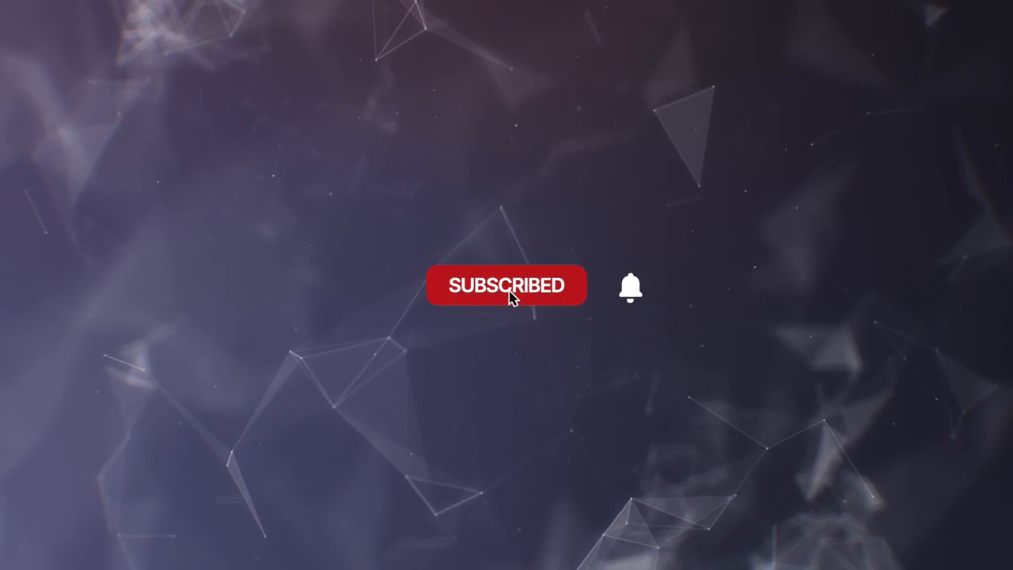